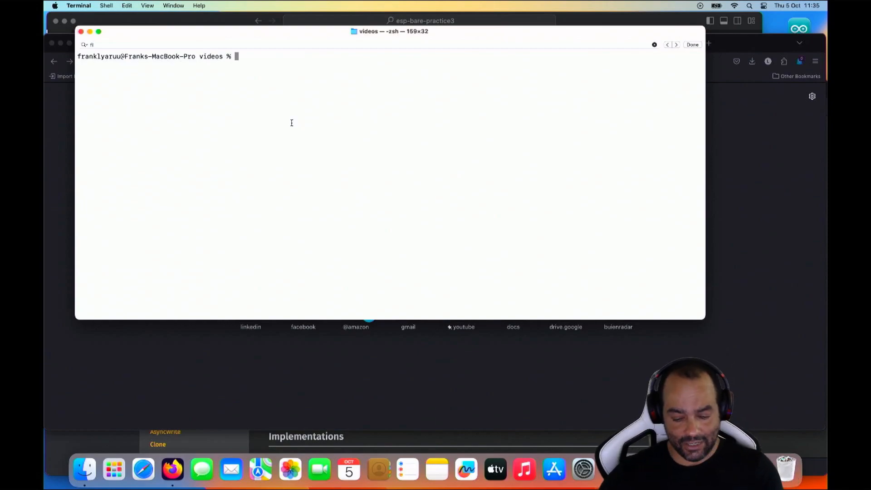
pyautogui.moveTo(357, 340)
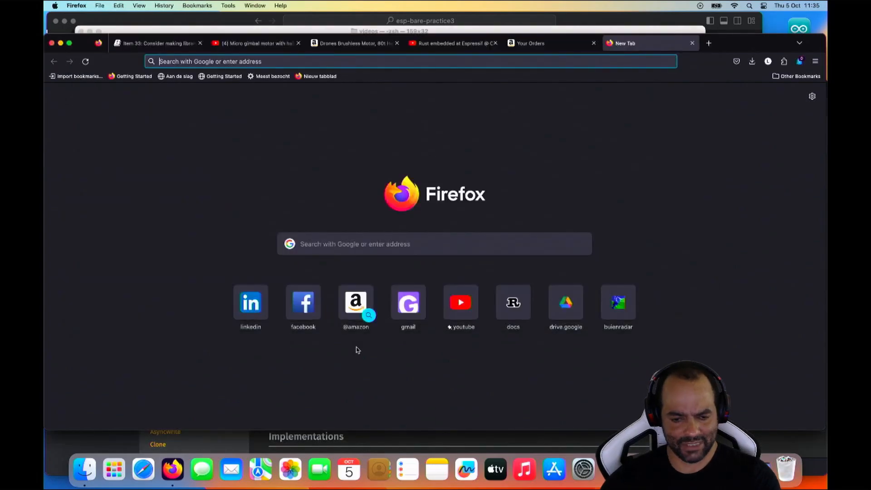
# - Search the web for 'esp-rs template' and open the esp-rs/esp-template GitHub result
pyautogui.write('esp-rs temp')
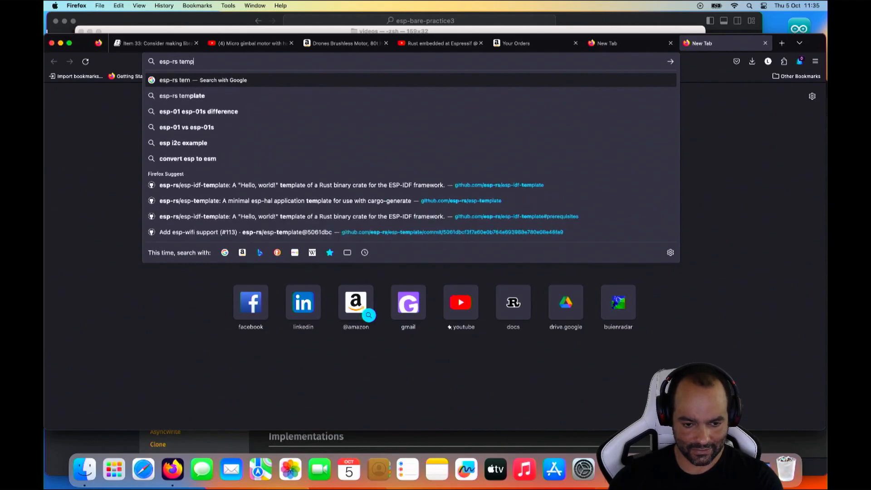
pyautogui.click(181, 95)
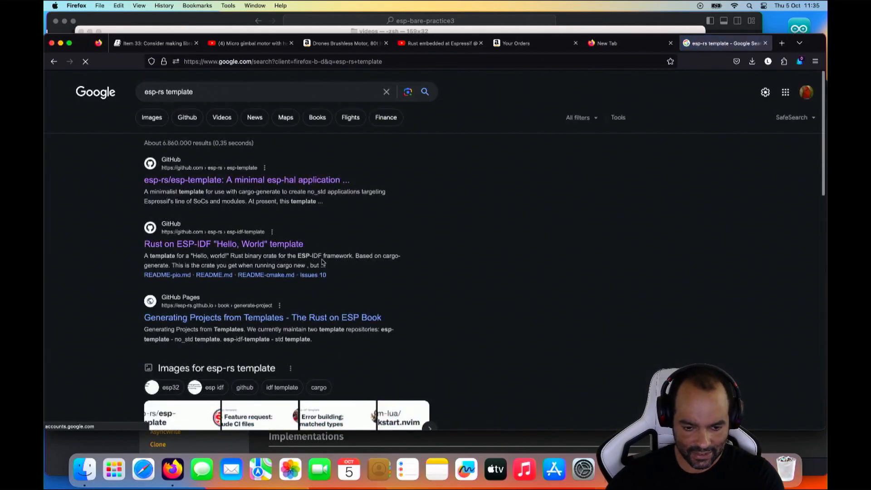
pyautogui.click(246, 180)
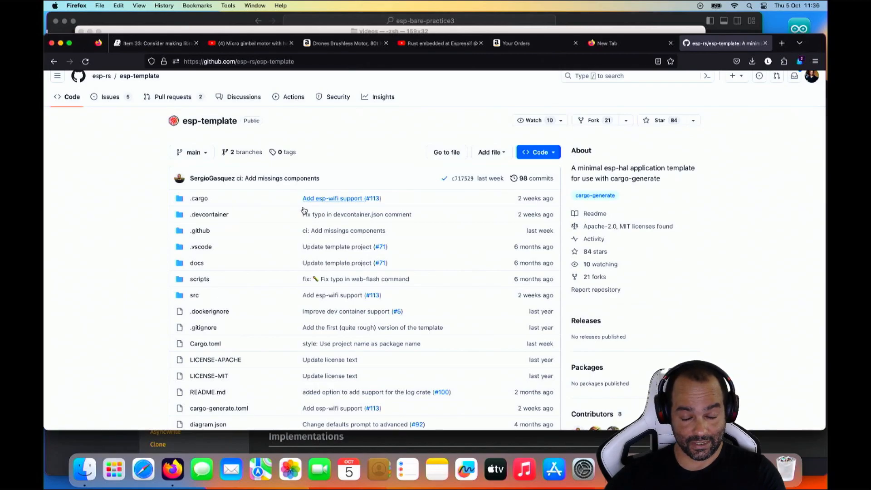
# - Scroll the repository page down to the README's cargo-generate instructions
pyautogui.scroll(-3)
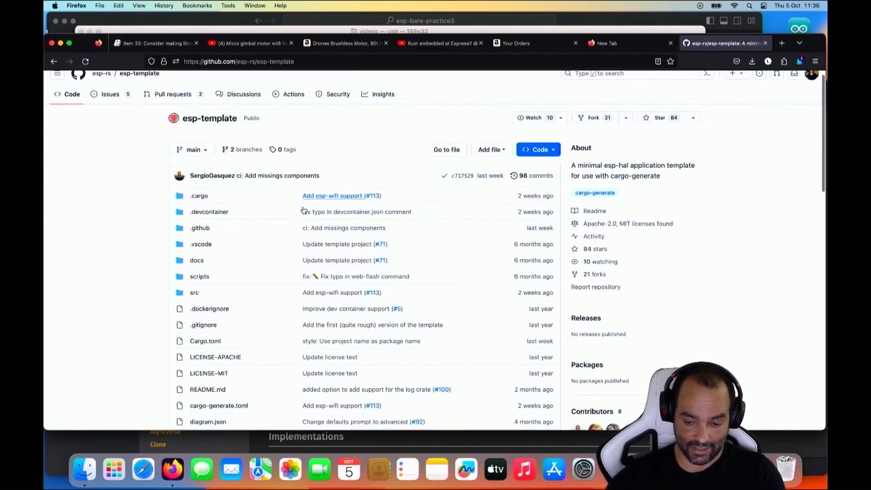
pyautogui.scroll(-3)
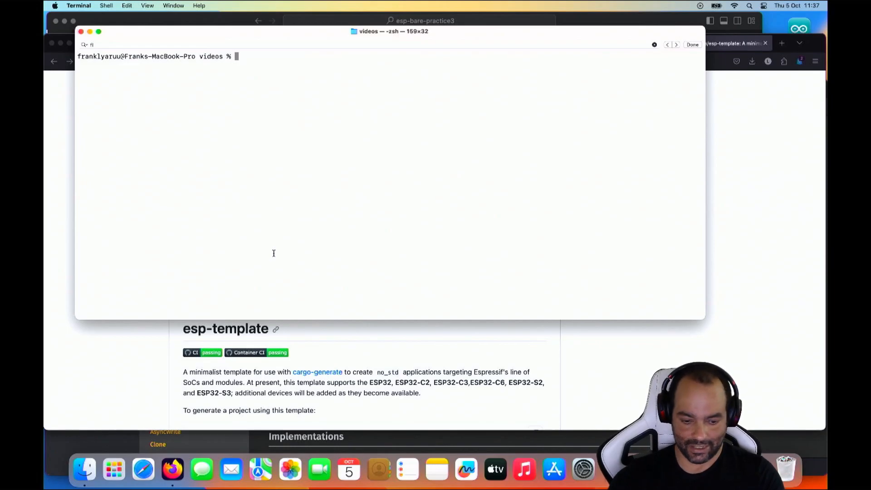
# - Run 'cargo generate esp-rs/esp-template' to start project generation
pyautogui.write('cargo generate es')
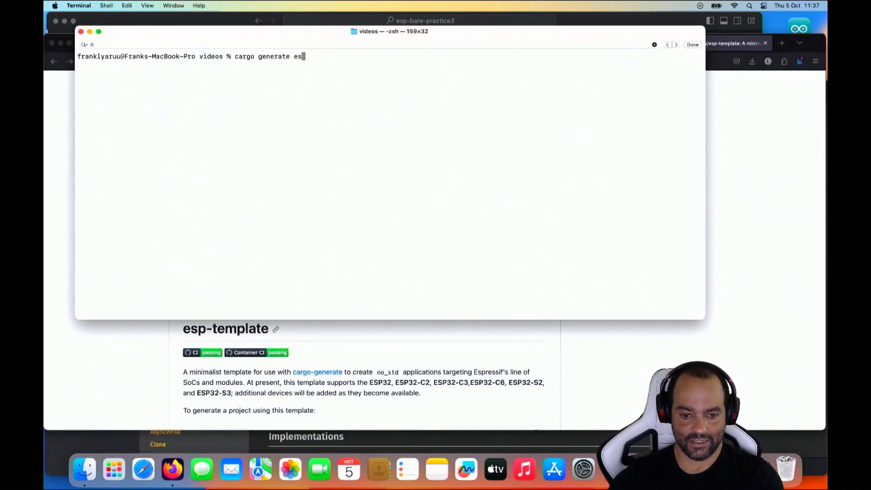
pyautogui.write('p-rs')
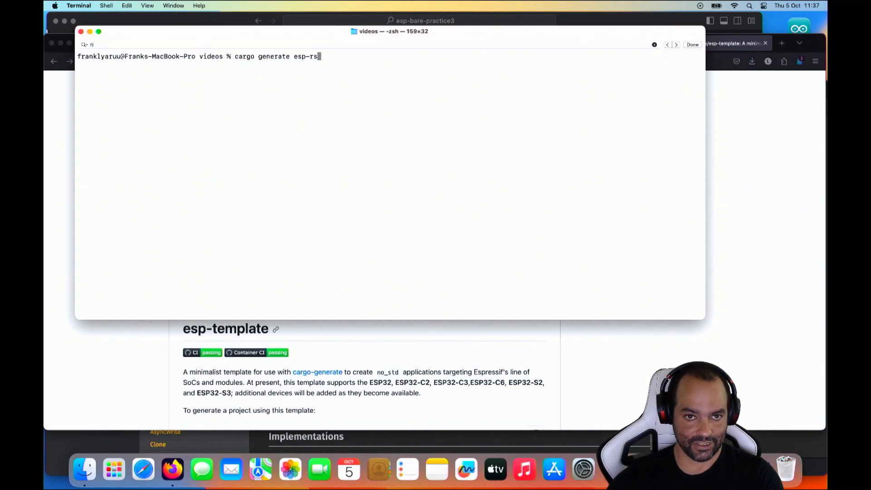
pyautogui.write('/')
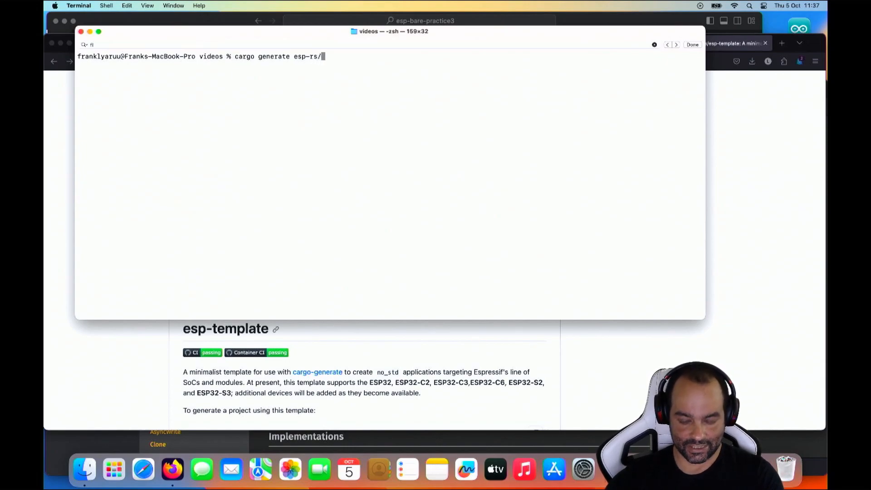
pyautogui.write('ep-template')
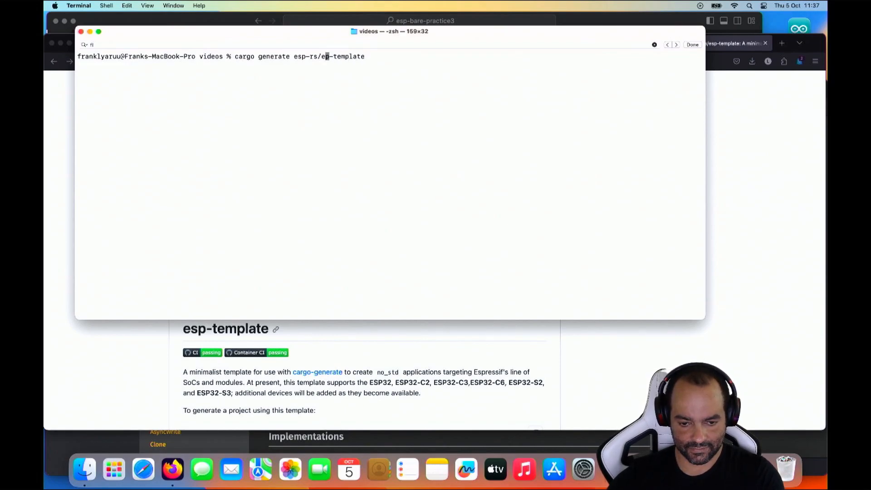
pyautogui.press('Return')
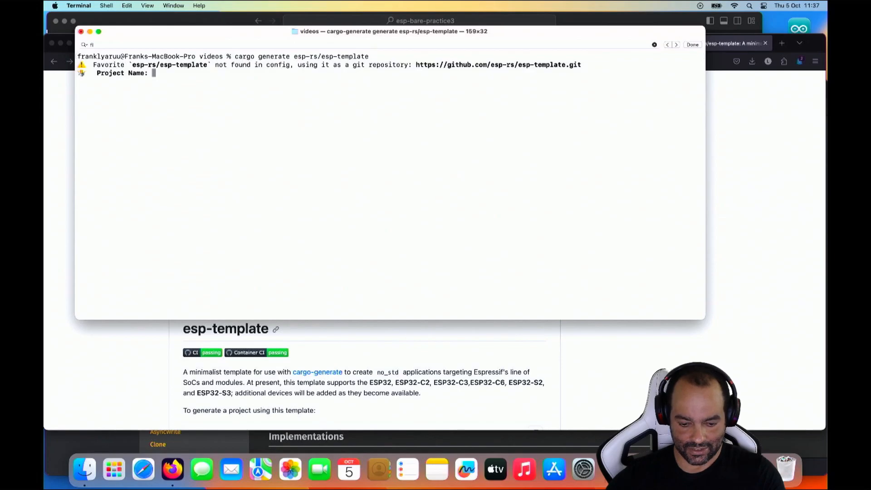
# - Enter esp32-nostd as the new project's name
pyautogui.write('esp32-no')
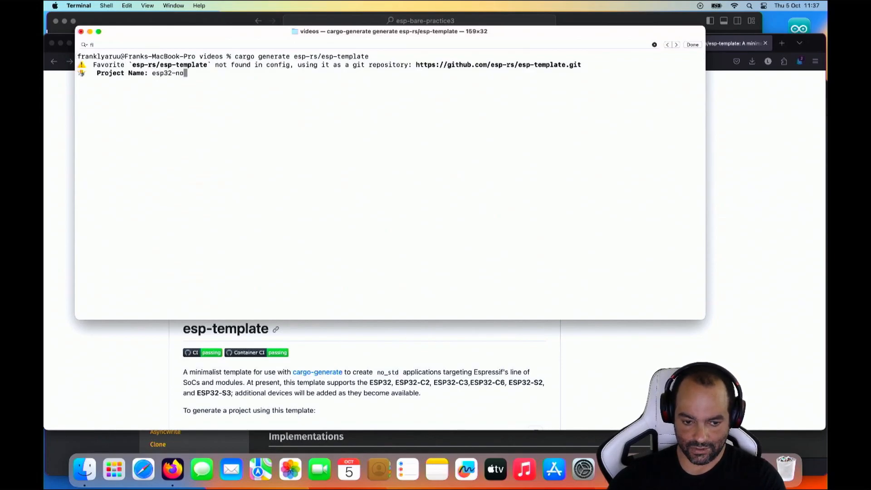
pyautogui.write('std')
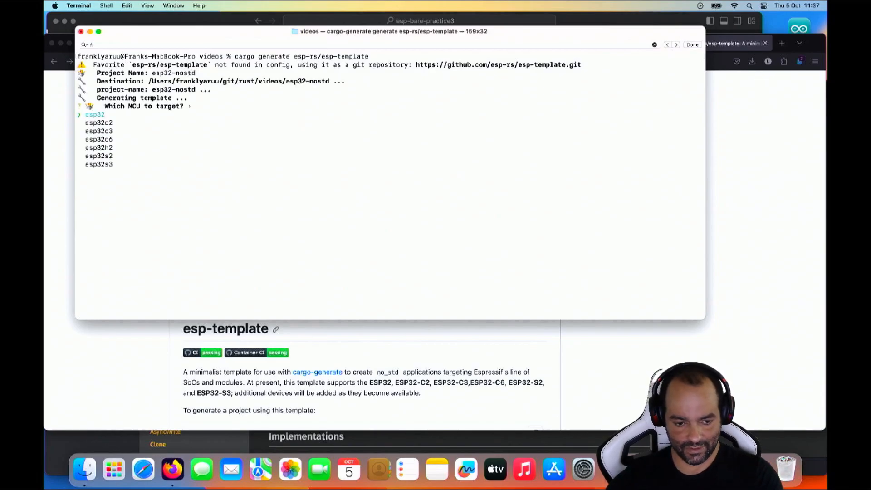
# - Choose esp32c3 as the target chip and enable allocations via esp-alloc
pyautogui.press('Down')
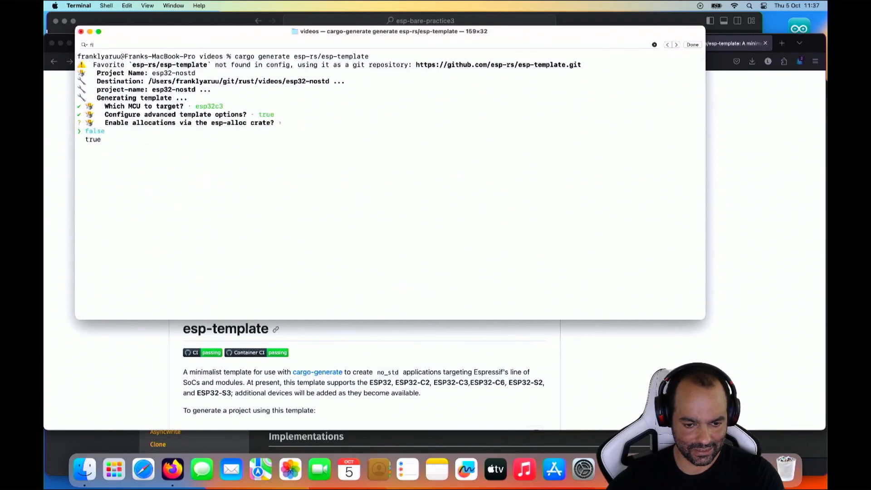
pyautogui.press('down')
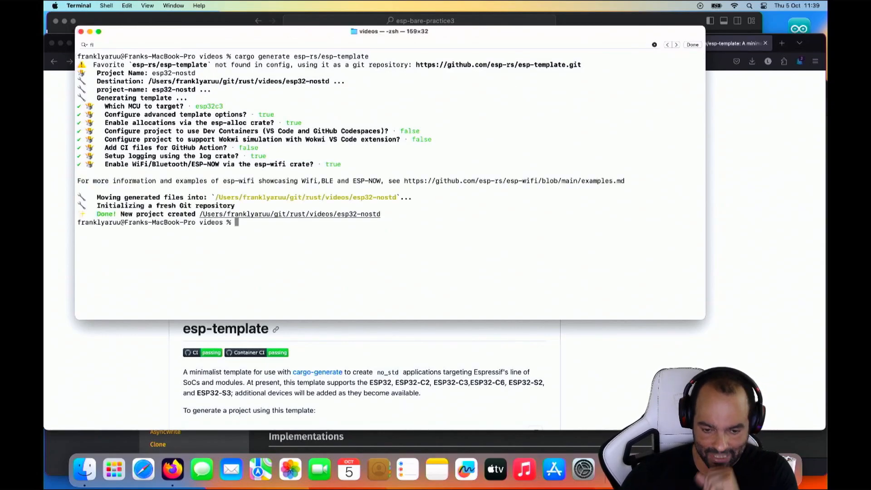
# - Change into esp32-nostd and build the project with cargo build, including a release build
pyautogui.write('cd esp32-nostd')
pyautogui.write('ca')
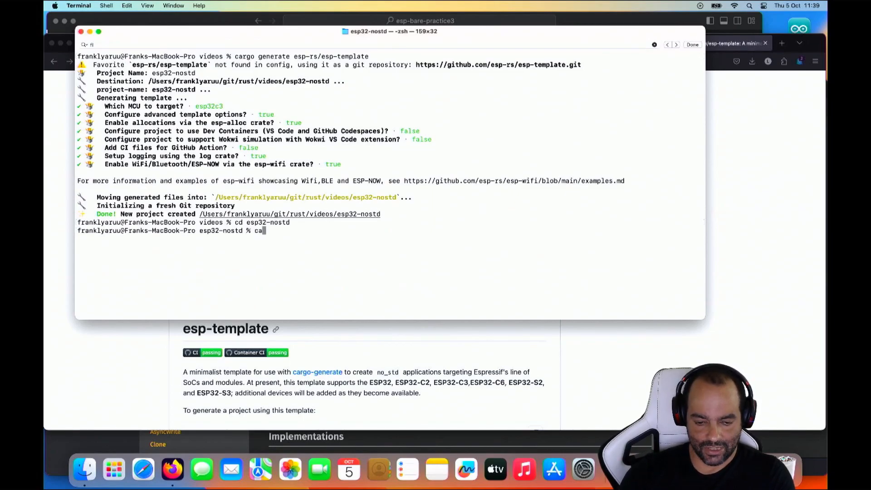
pyautogui.write('rgo build')
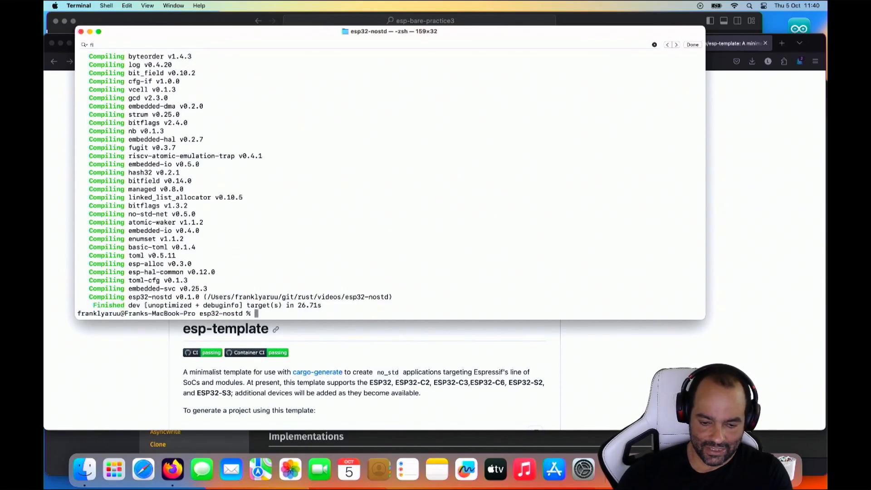
pyautogui.write('cargo build --re')
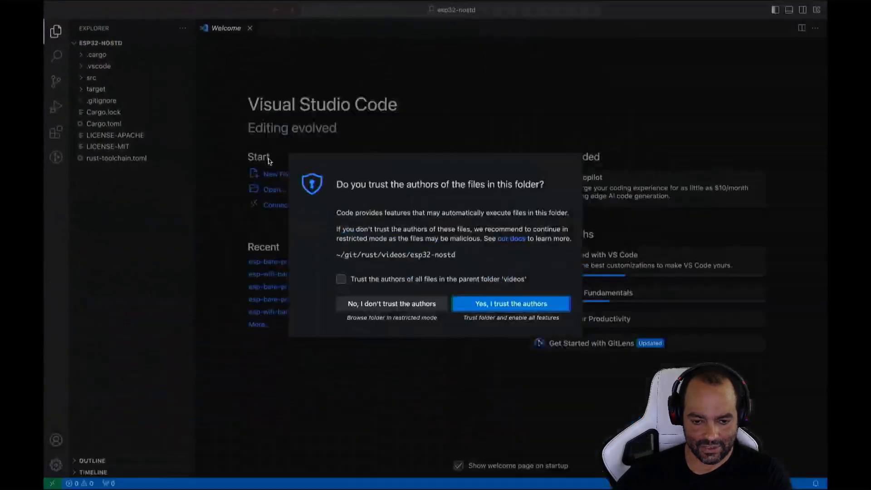
# - Trust the folder's authors and open src/main.rs in the editor
pyautogui.click(509, 303)
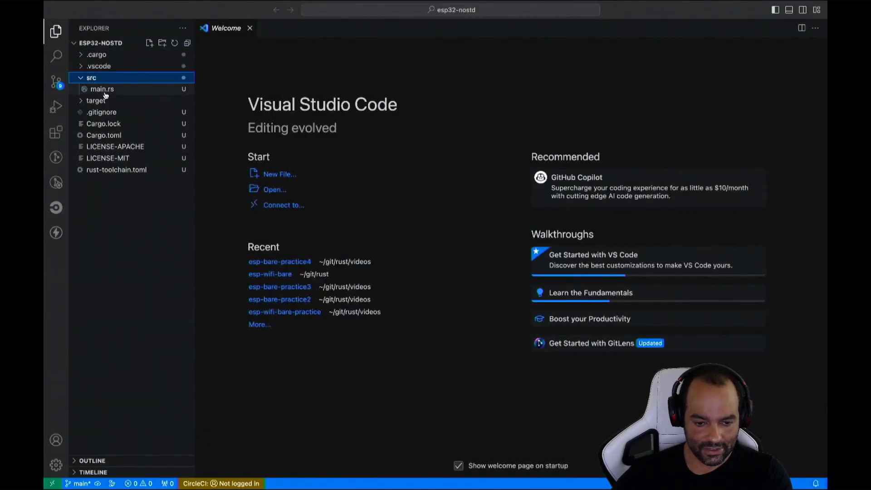
pyautogui.doubleClick(102, 89)
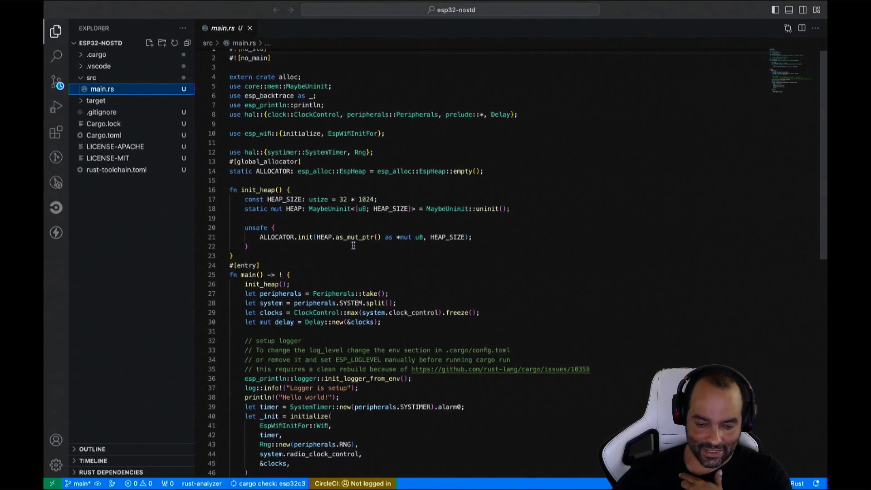
pyautogui.scroll(-3)
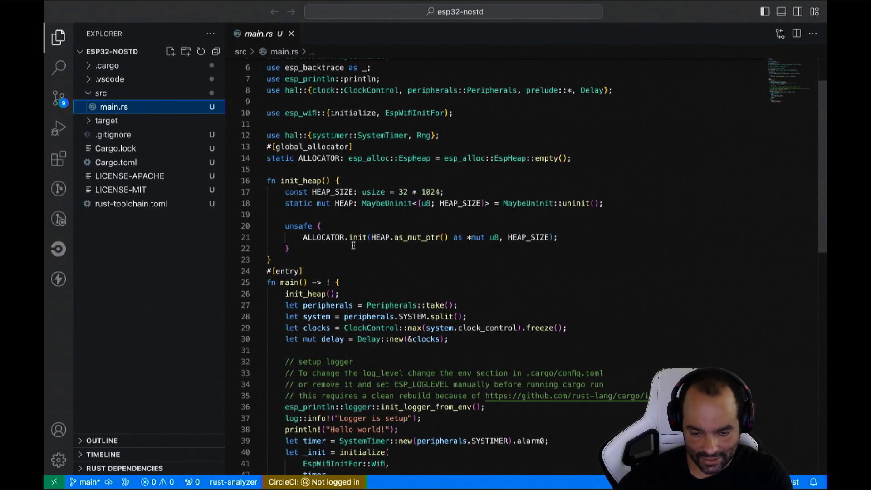
pyautogui.scroll(-3)
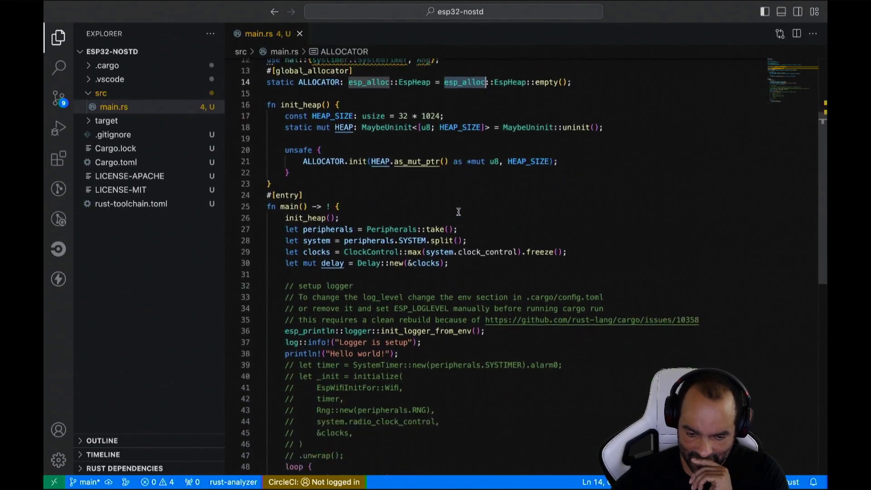
pyautogui.scroll(-3)
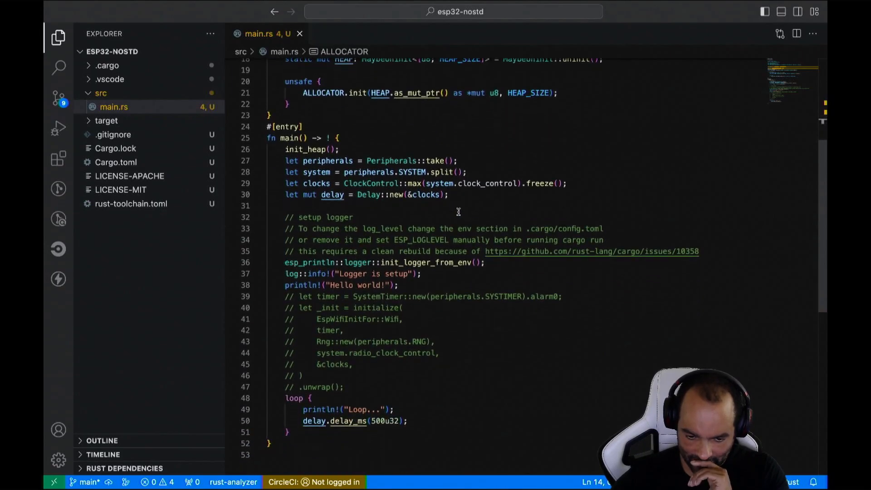
pyautogui.click(420, 273)
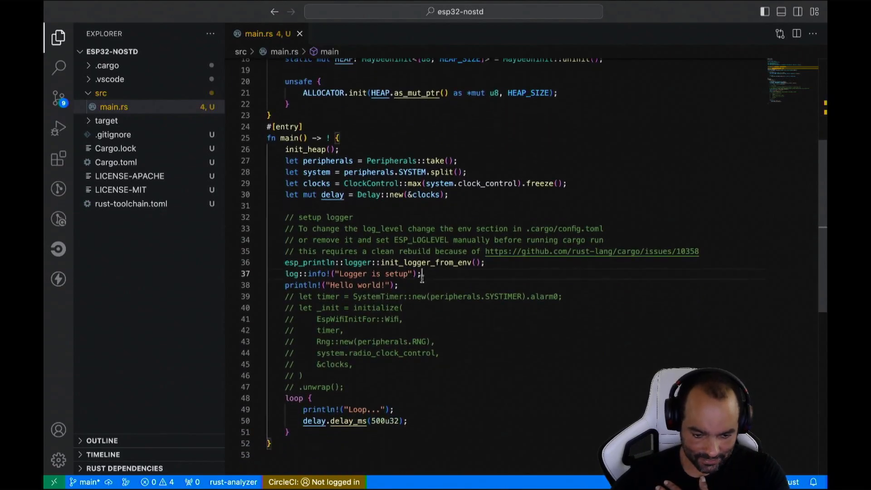
pyautogui.tripleClick(350, 273)
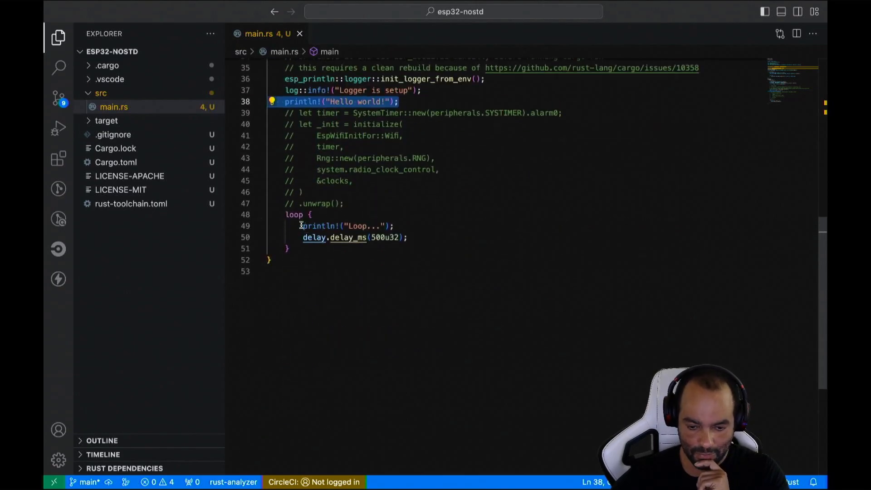
pyautogui.click(432, 249)
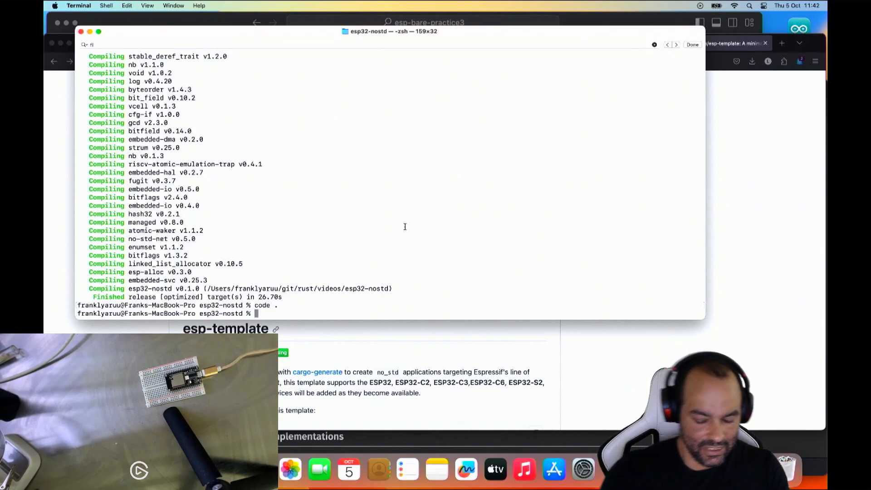
# - Run cargo espflash flash to build and flash the debug build onto the board
pyautogui.write('c')
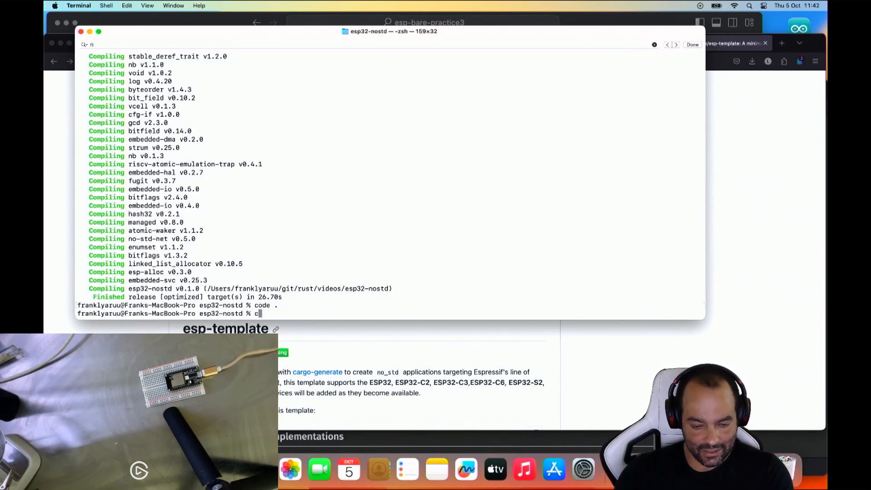
pyautogui.write('argo espflash')
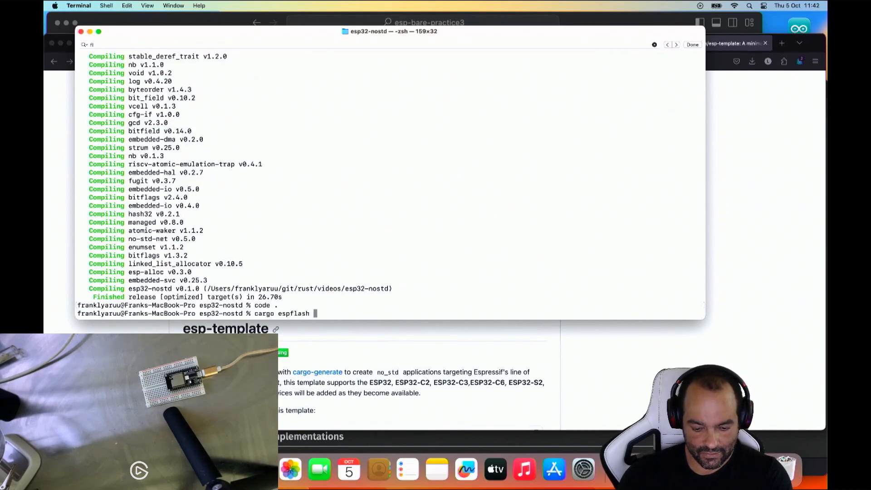
pyautogui.press('Enter')
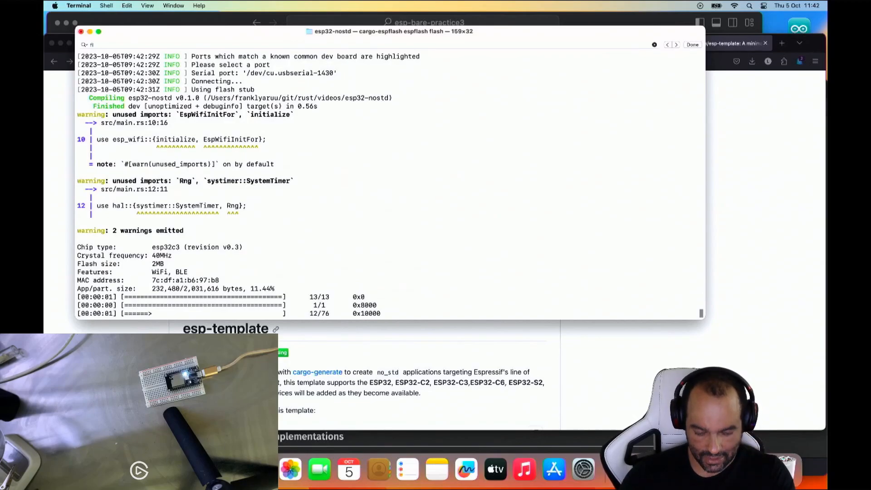
# - Stop the debug flashing with Ctrl+C
pyautogui.press('ctrl+c')
pyautogui.write('cargo espflash flash')
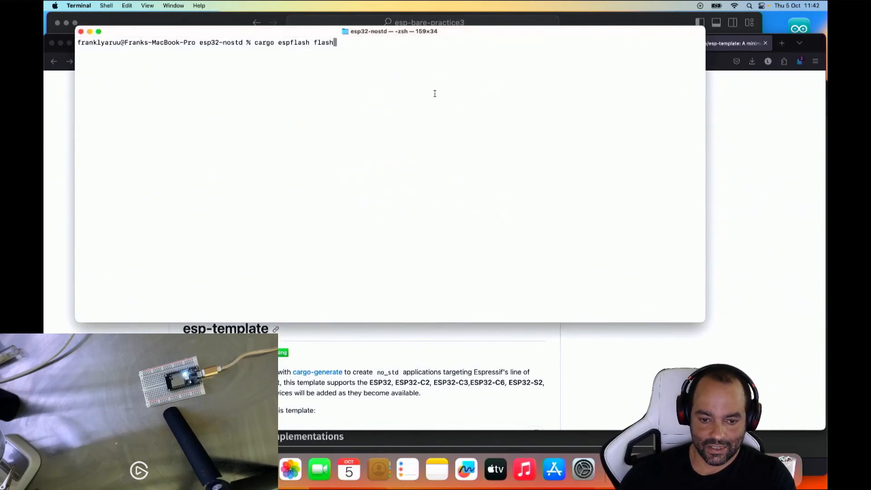
pyautogui.write('--')
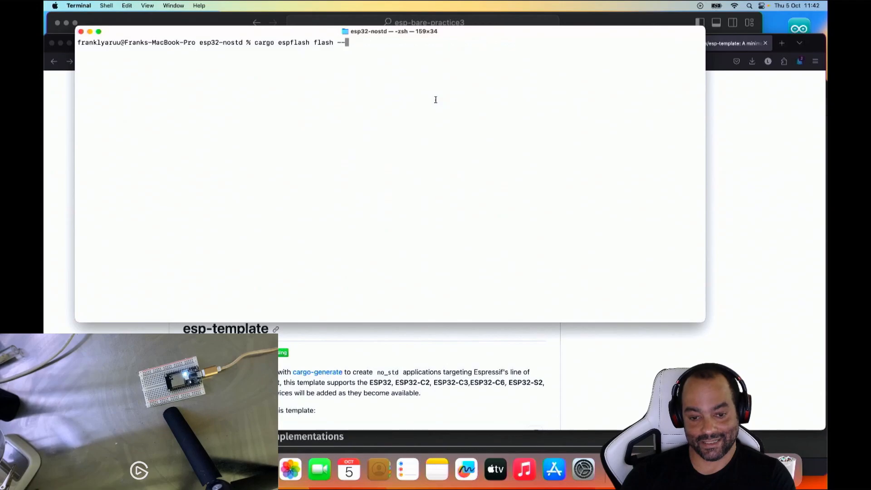
pyautogui.write('interrupted now my entire shelf okay what I wanted to add this')
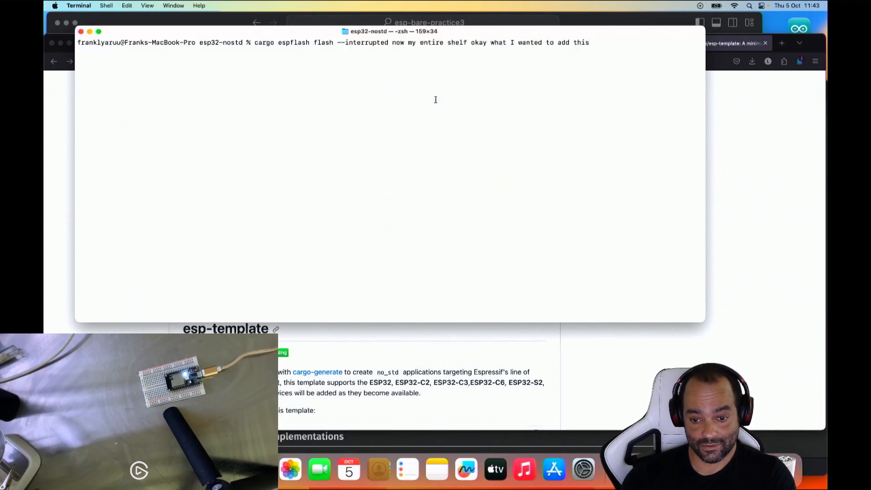
pyautogui.write('it')
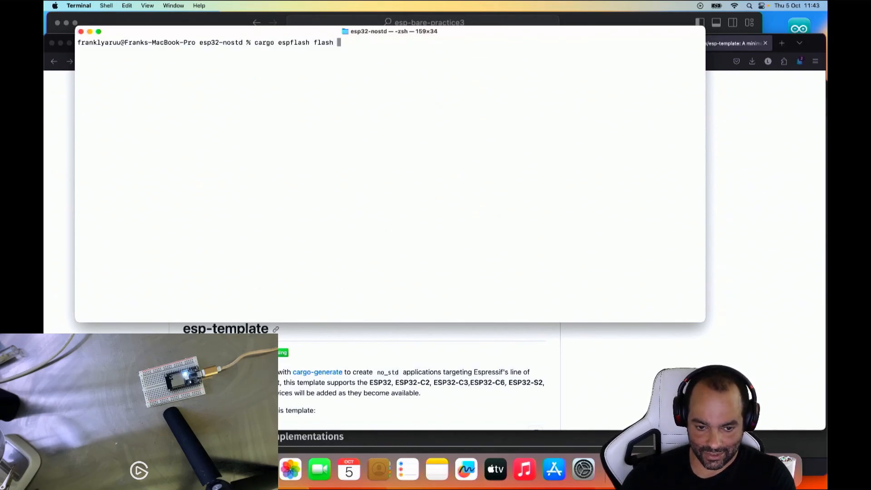
pyautogui.write('--releaseinterrupted now my entire shelf okay what I wanted to add is')
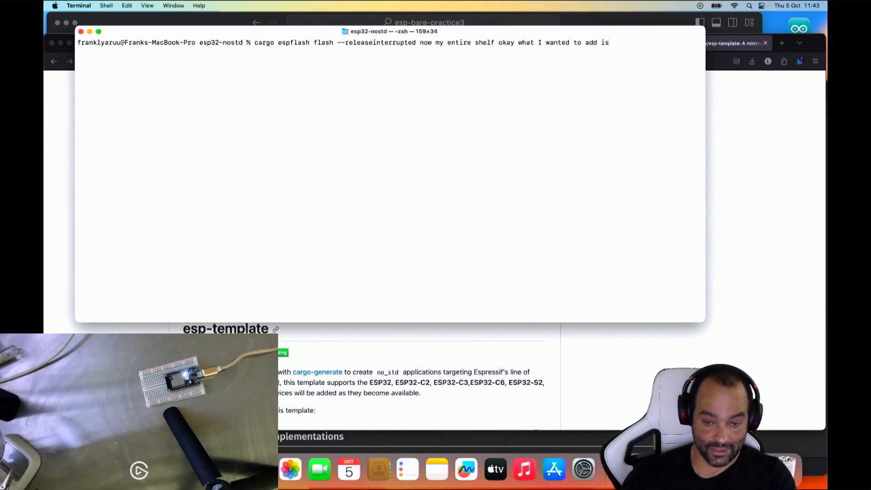
pyautogui.write('oh it is now')
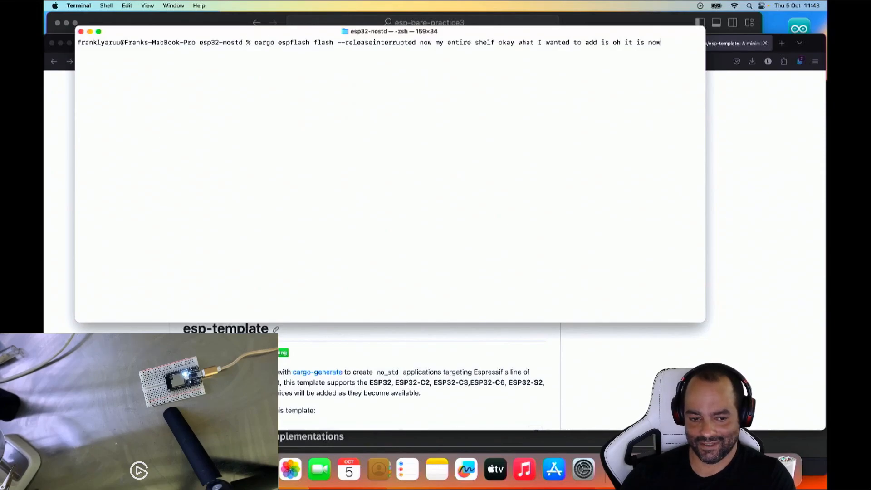
pyautogui.press('enter')
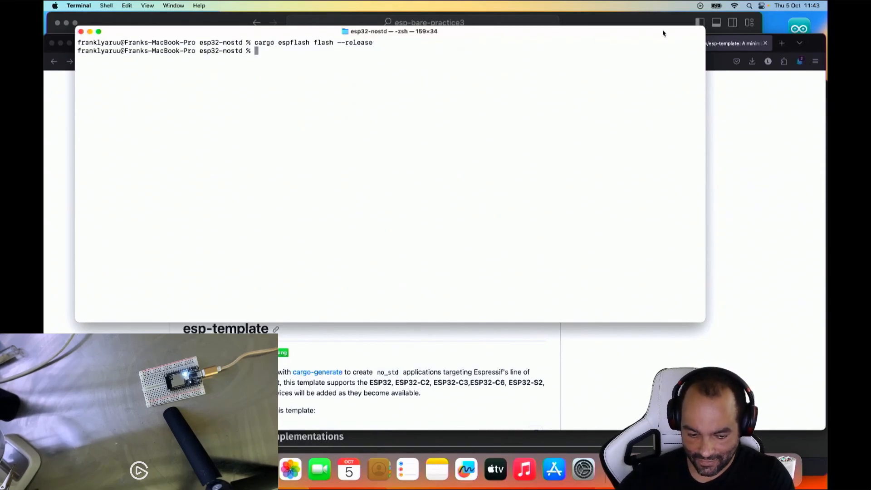
pyautogui.write('interrupted now my entire shelf okay what I wanted to add is oh it is now paraphrasing me')
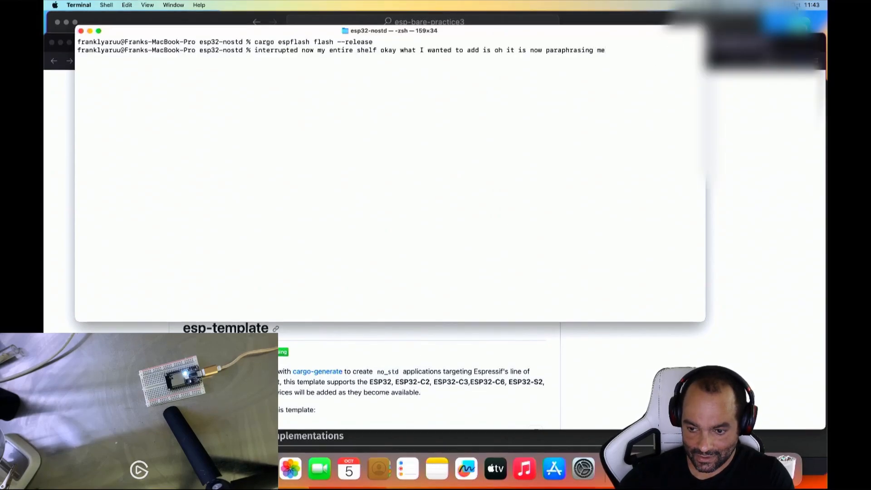
pyautogui.click(801, 6)
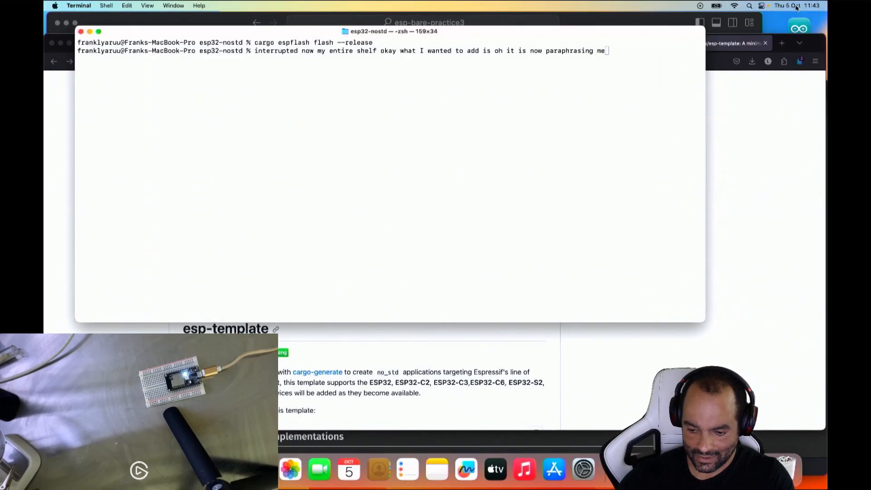
pyautogui.write("that's not what I want")
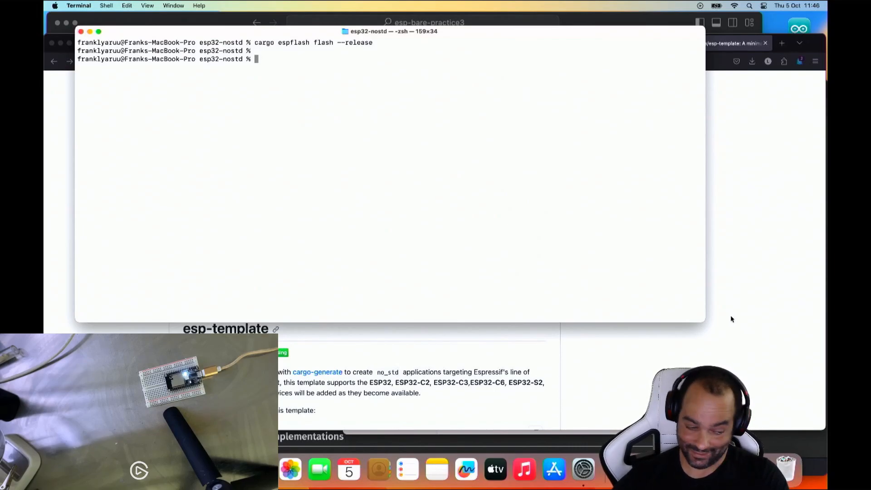
# - Run cargo espflash flash --release to flash the optimized release build
pyautogui.write('cargo espflash flash')
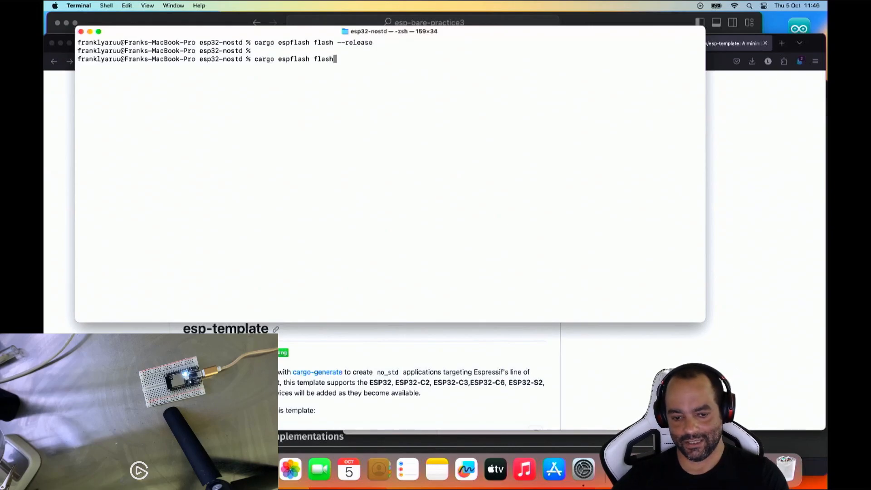
pyautogui.write('--release')
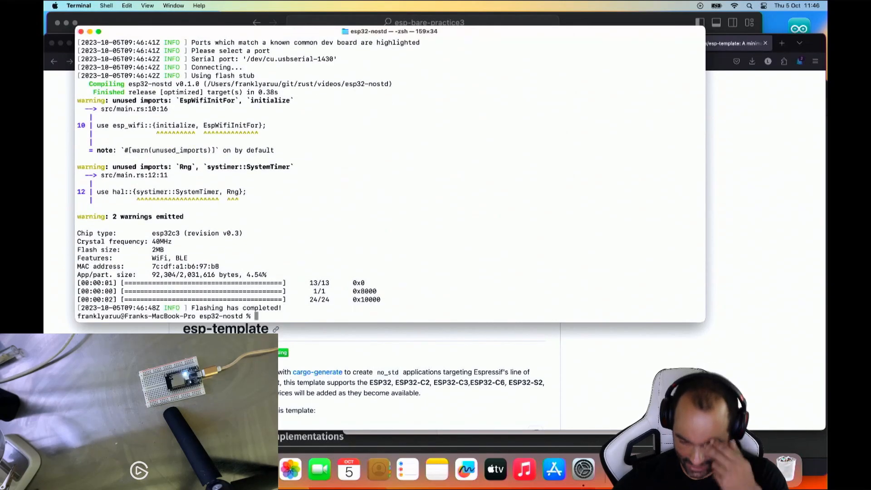
# - Run cargo espflash monitor to watch the Hello world and Loop... serial output, then stop it
pyautogui.write('ca')
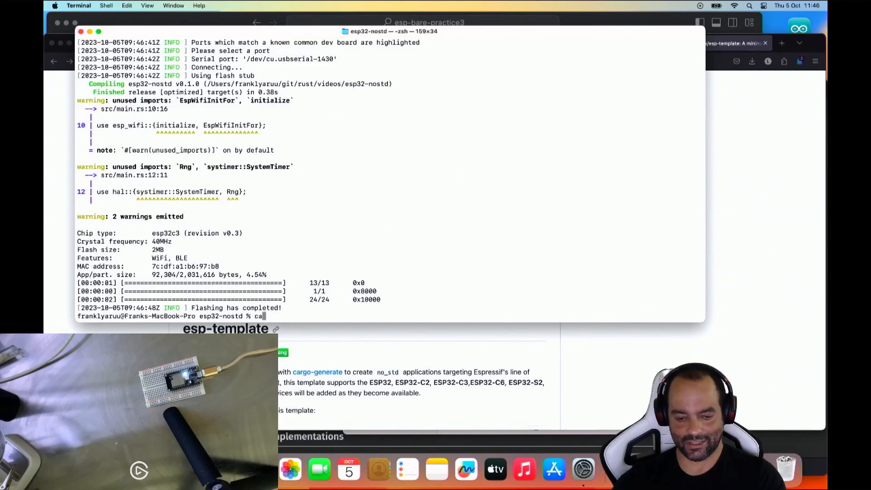
pyautogui.write('rg')
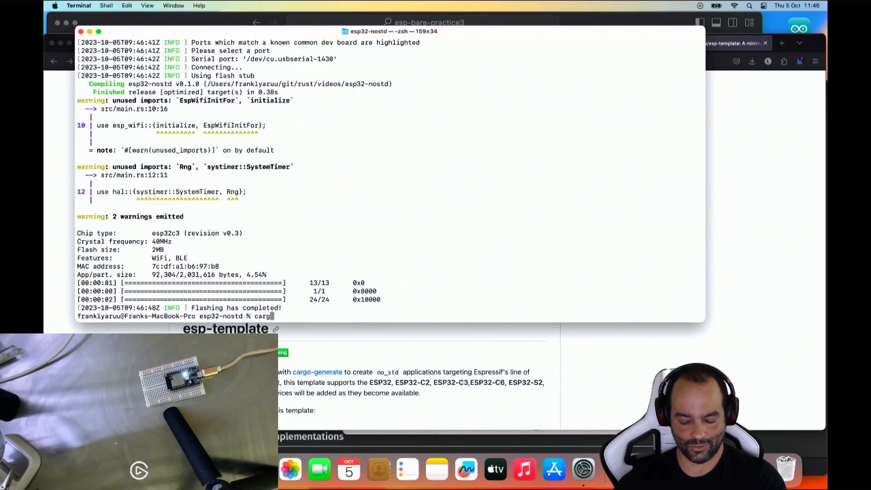
pyautogui.write('o espflash monitor')
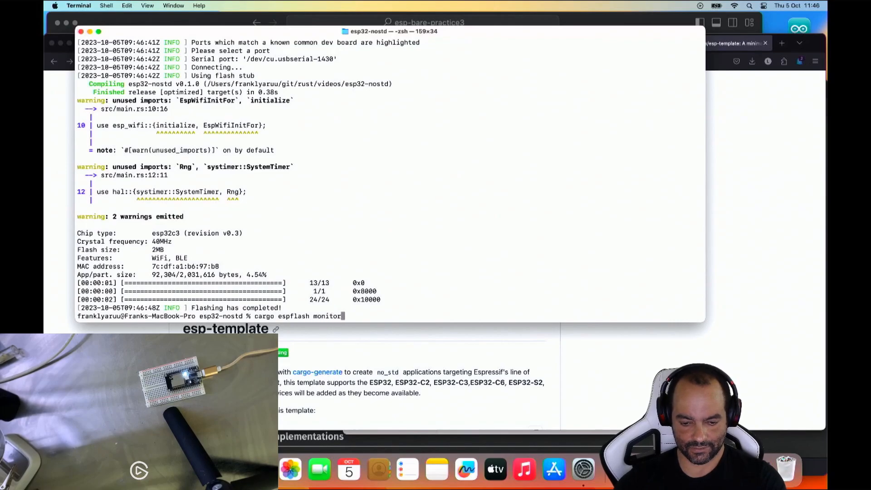
pyautogui.press('Return')
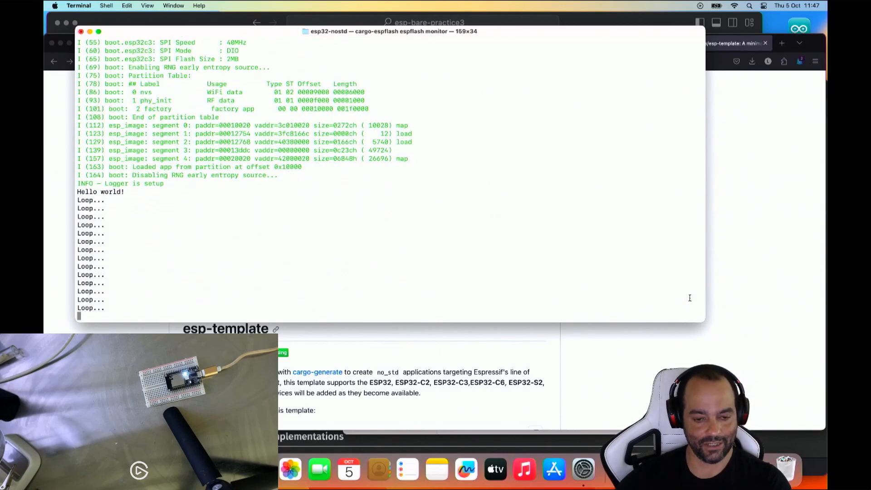
pyautogui.press('ctrl+c')
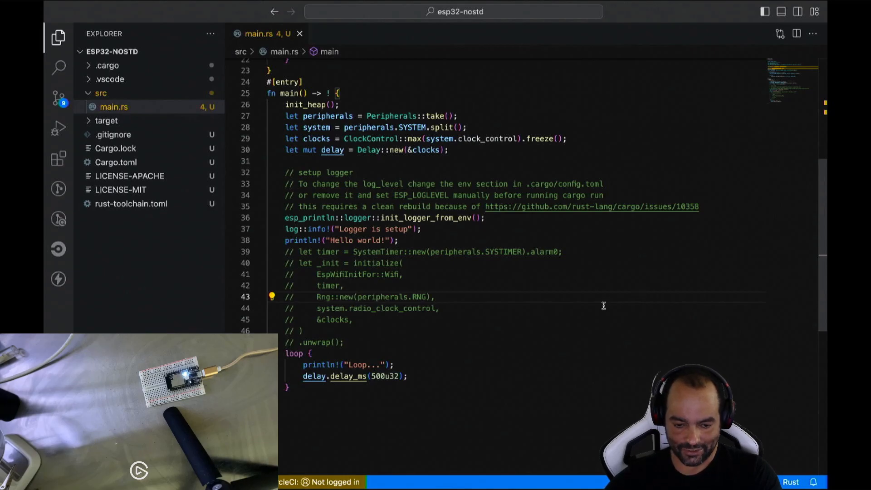
pyautogui.moveTo(316, 127)
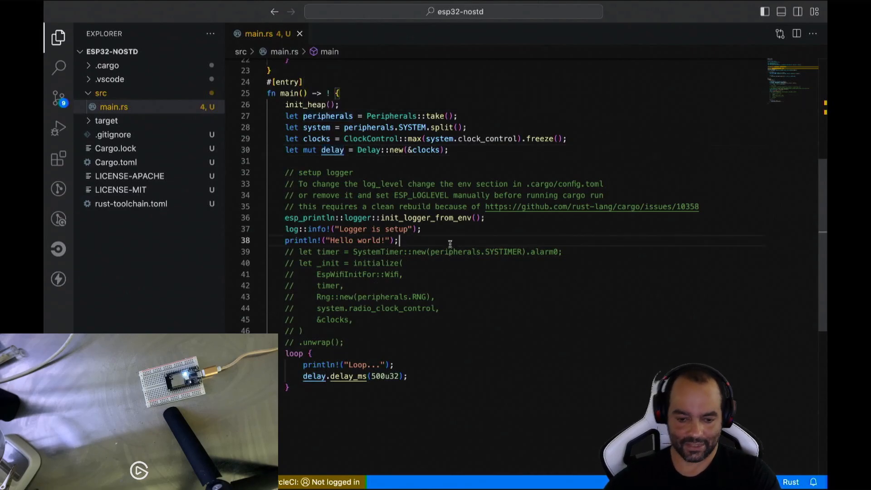
# - Below the Hello world print, start let mut io = IO::new(peripherals.GPIO)
pyautogui.press('Enter')
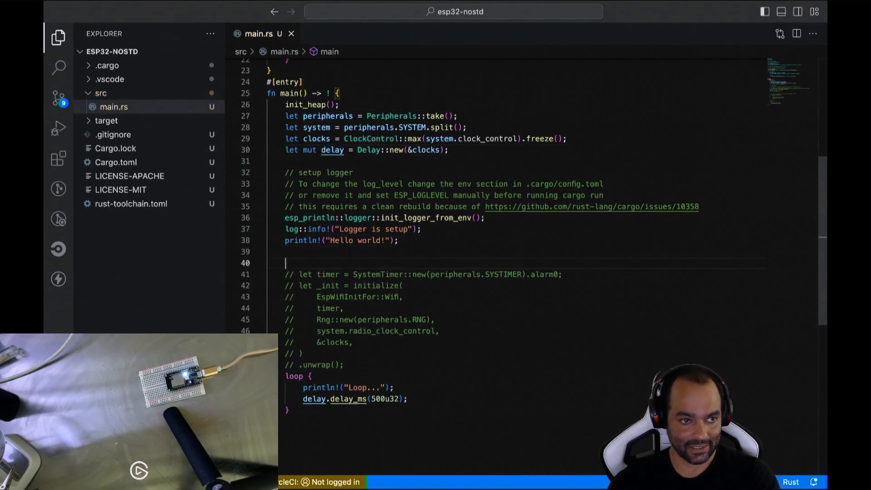
pyautogui.write('IO::')
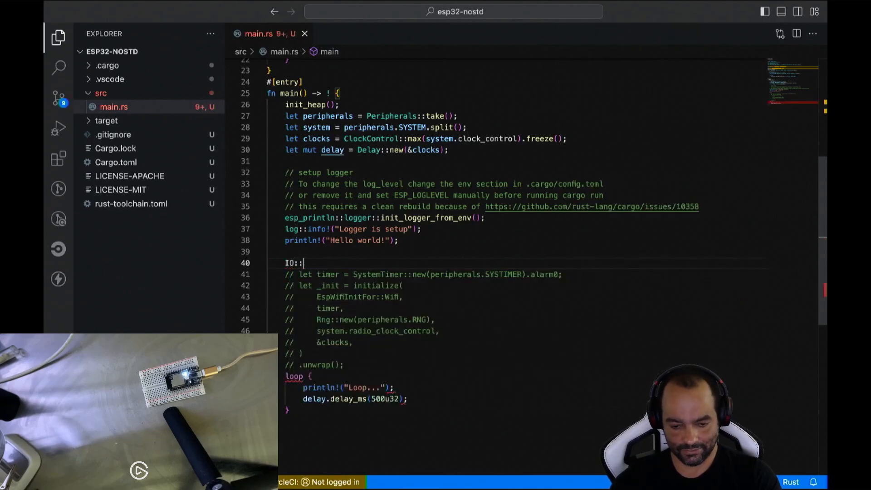
pyautogui.write('new()')
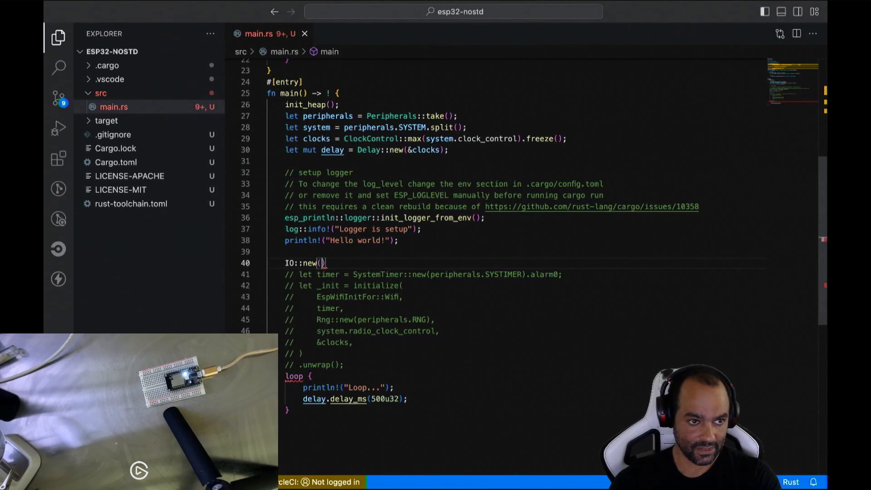
pyautogui.write('p')
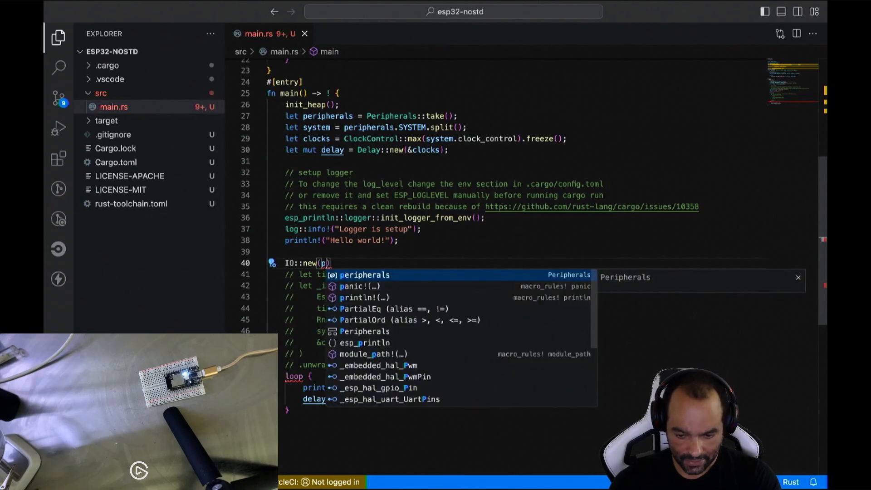
pyautogui.write('eripherals.')
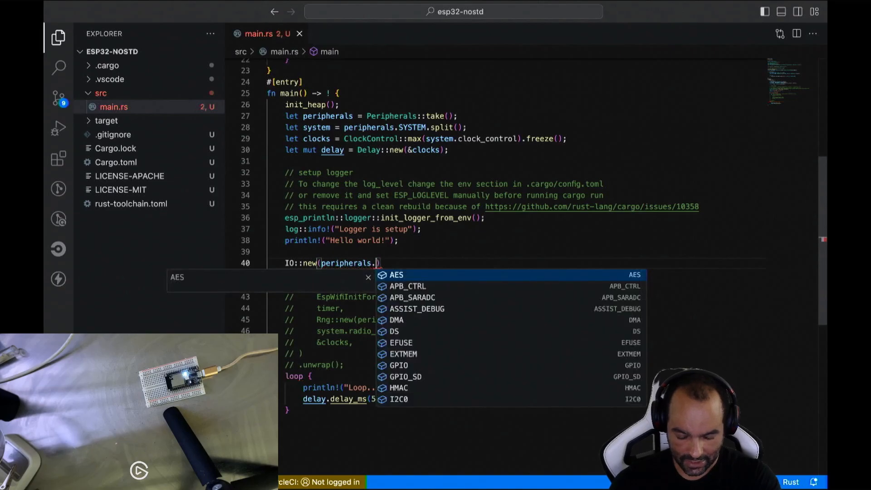
pyautogui.write('GPIO')
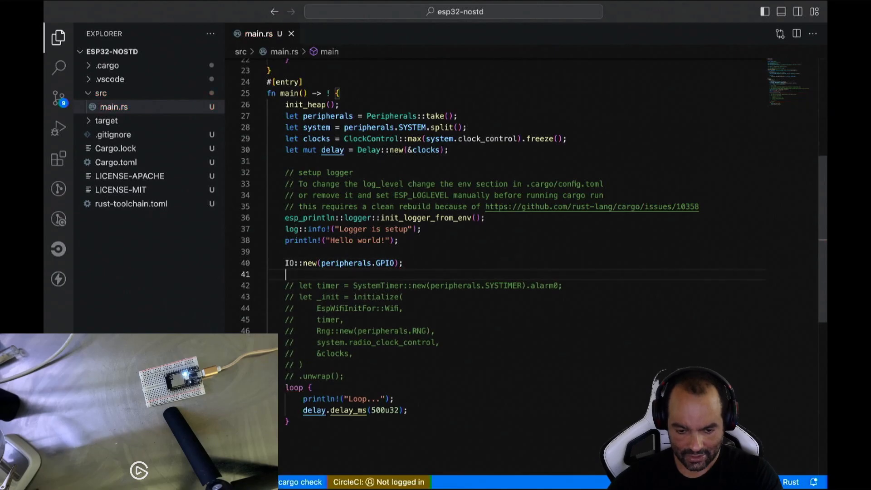
pyautogui.write('let')
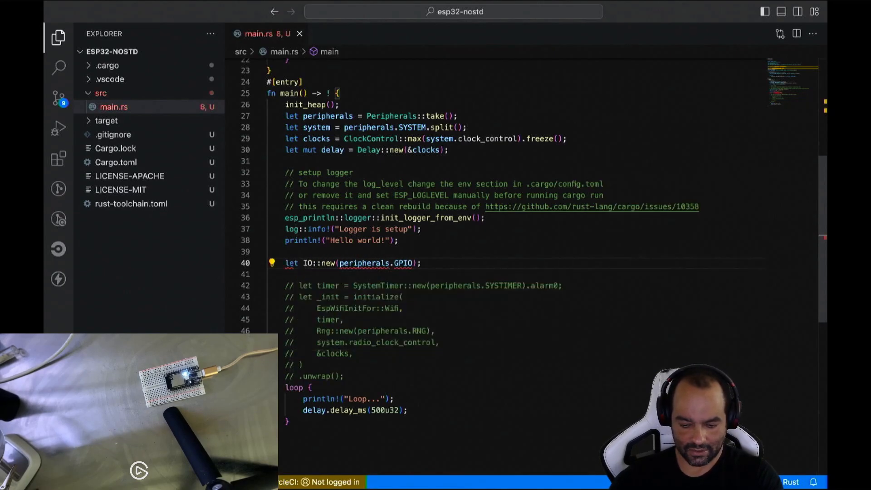
pyautogui.write('mut io =')
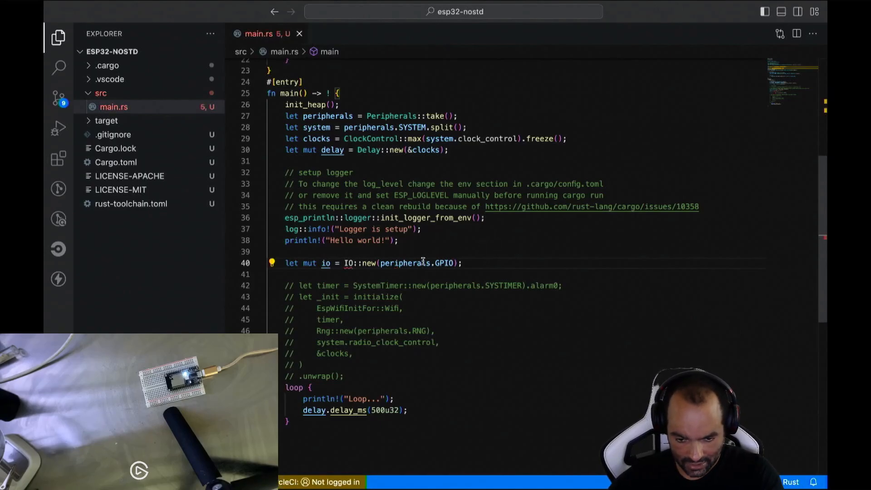
# - Import IO from hal via Quick Fix and finish the call with peripherals.IO_MUX
pyautogui.click(271, 263)
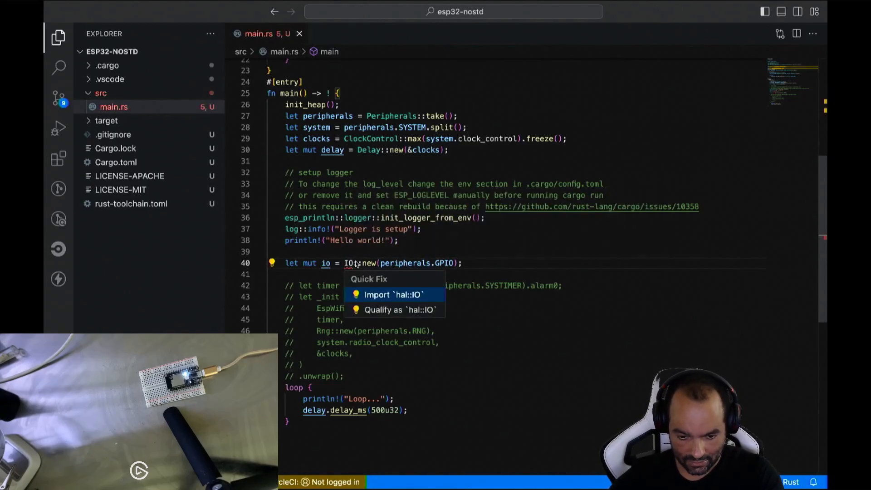
pyautogui.click(392, 294)
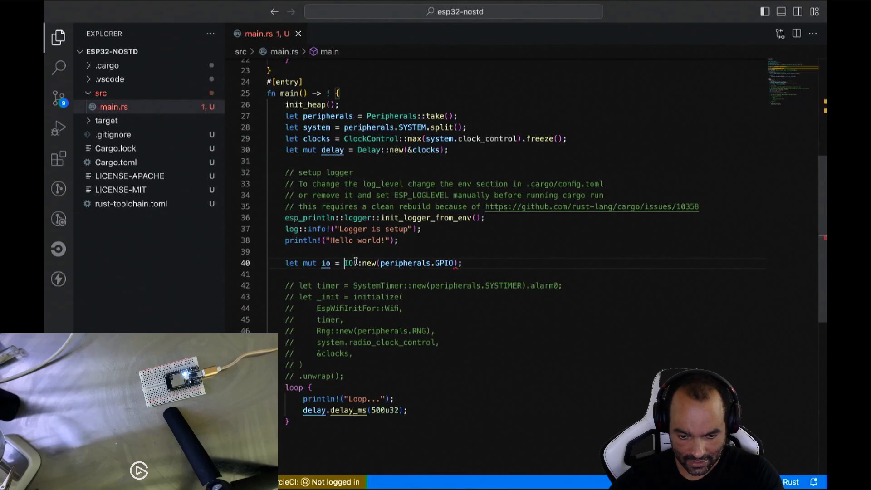
pyautogui.moveTo(348, 263)
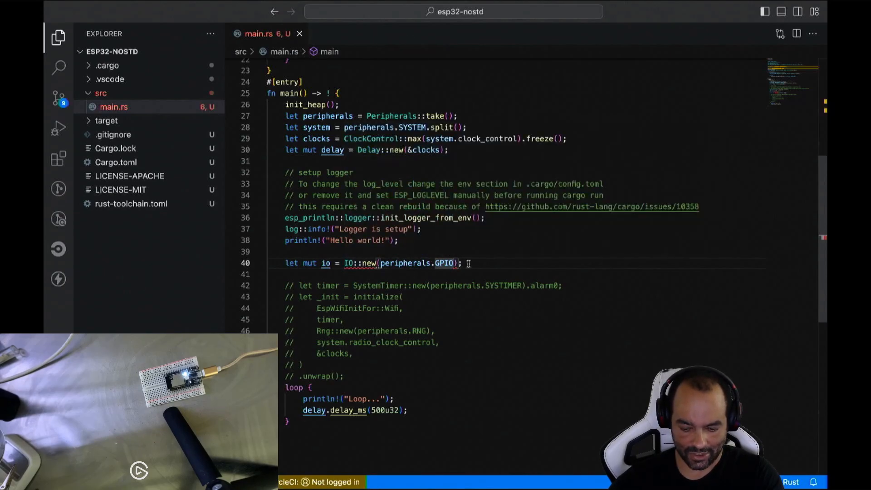
pyautogui.write(',peripherals.IO_MUX')
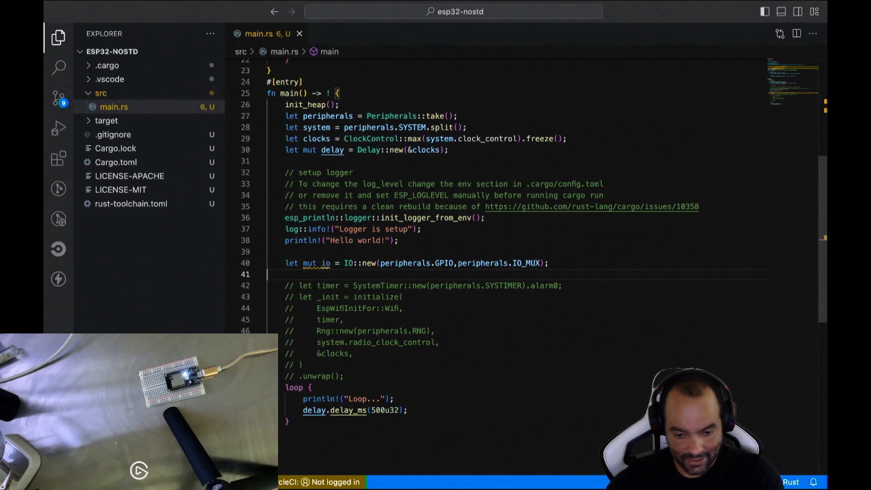
pyautogui.press('Enter')
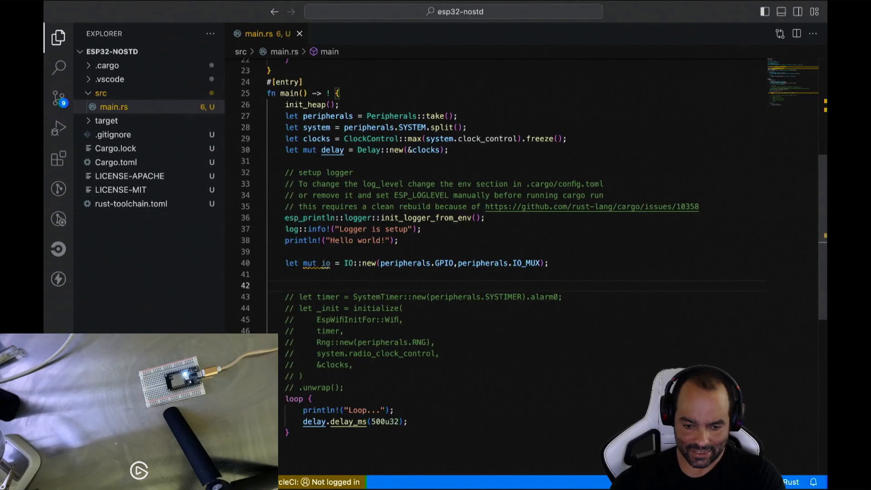
# - Begin the binding let pin4 = io.pins.gpio4, discarding a half-typed method
pyautogui.write('io.pins.')
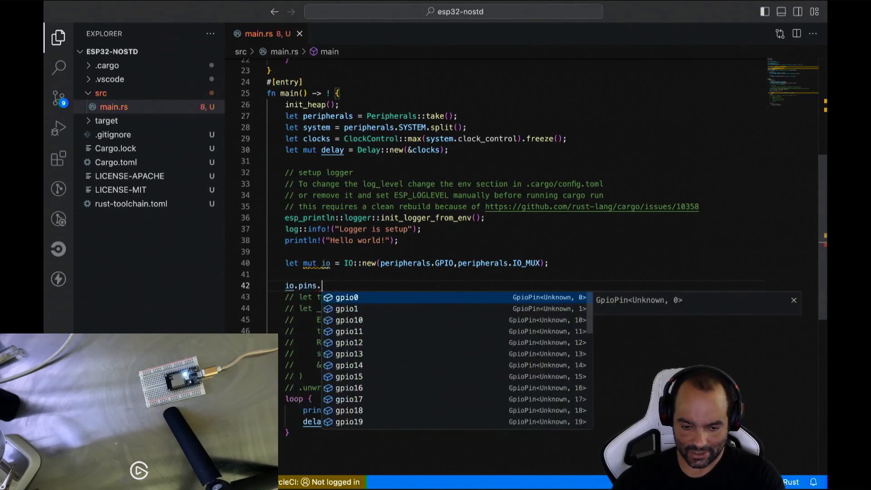
pyautogui.write('gpio')
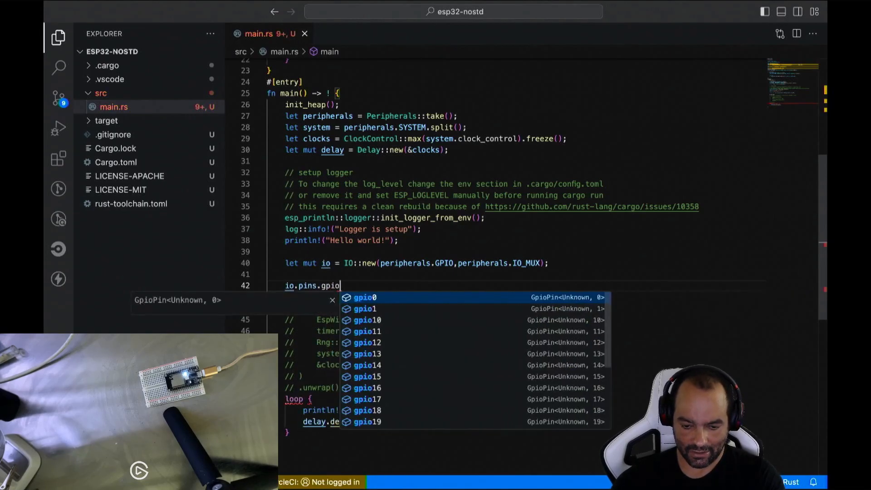
pyautogui.write('4')
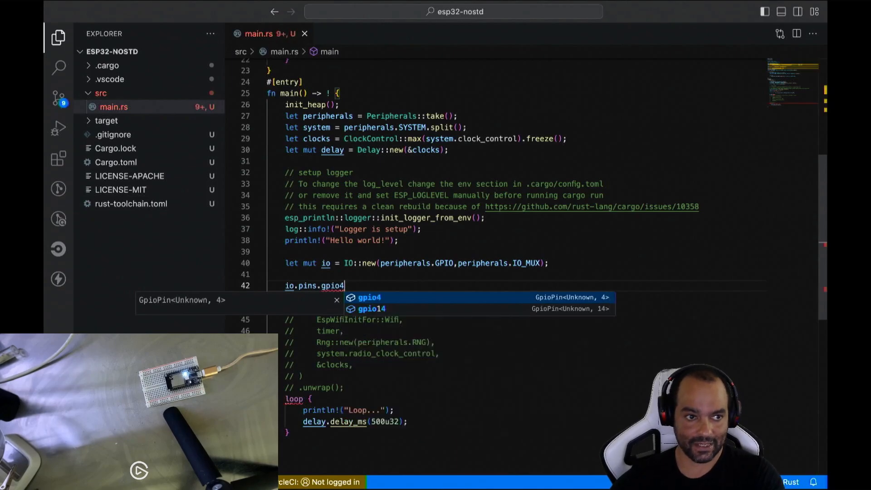
pyautogui.write('.')
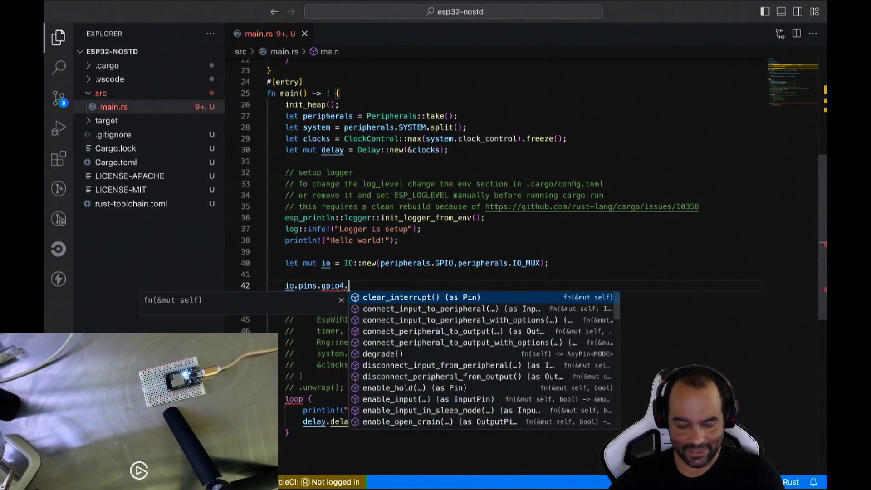
pyautogui.write('in')
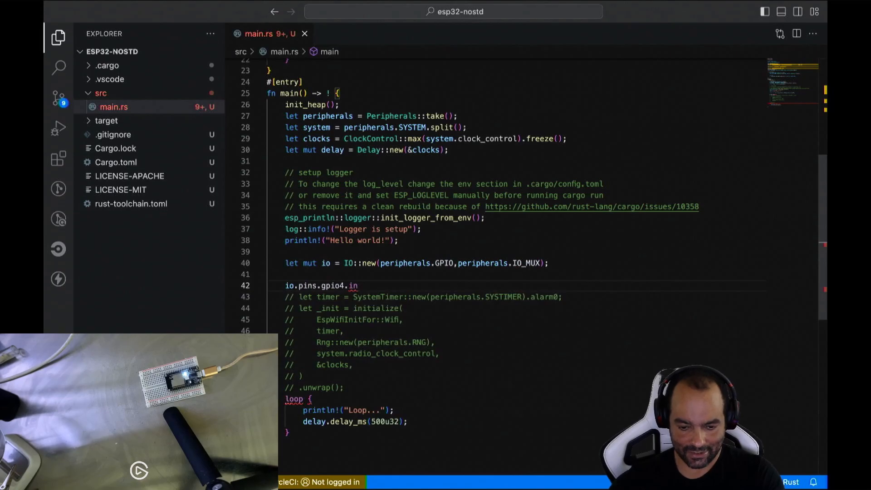
pyautogui.press('Backspace')
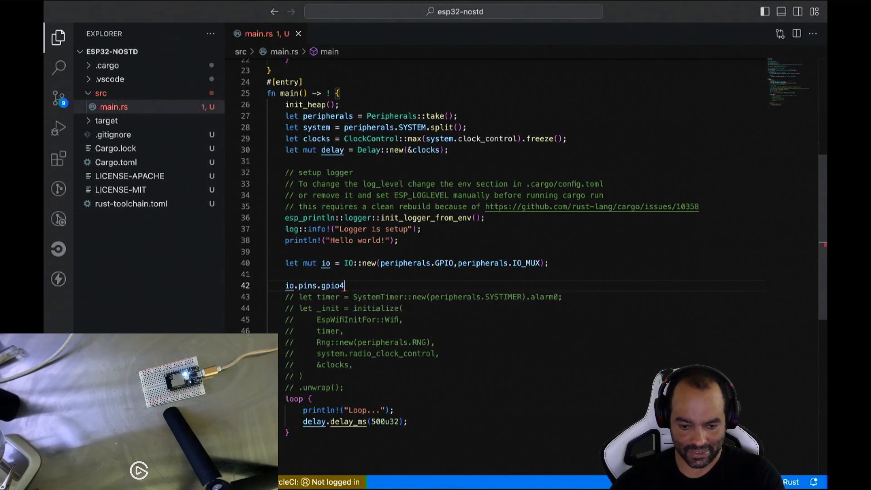
pyautogui.write('let pin4 =')
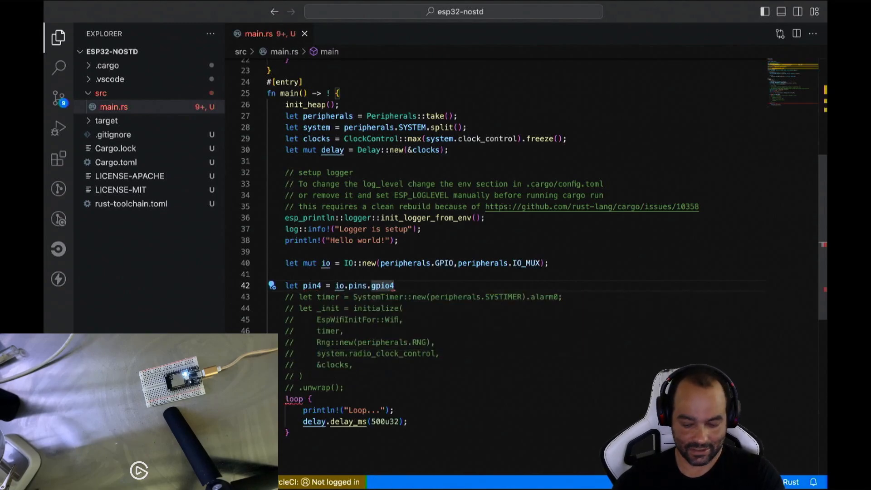
# - Complete pin4 as io.pins.gpio4.into_push_pull_output() from autocomplete
pyautogui.write('.in')
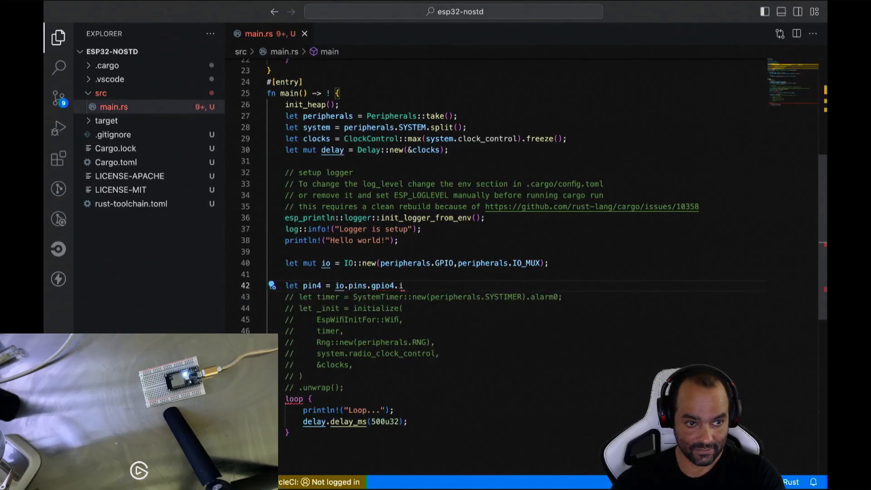
pyautogui.press('Backspace')
pyautogui.write(';')
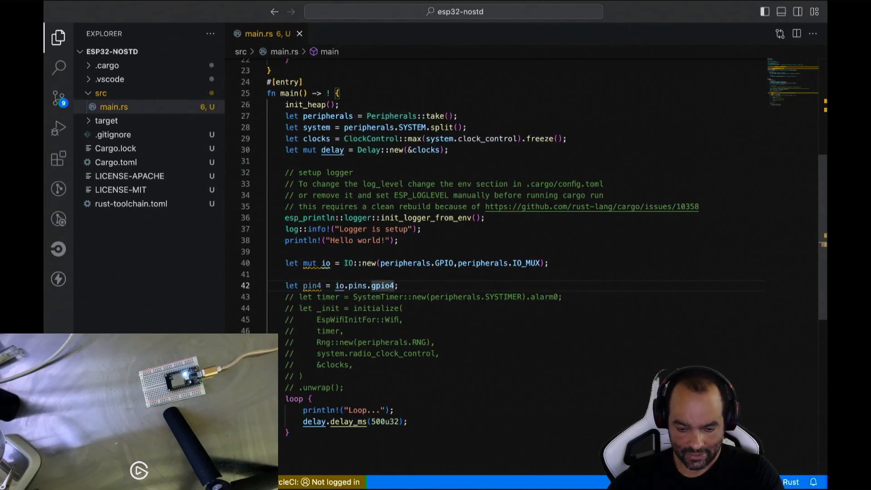
pyautogui.write('.')
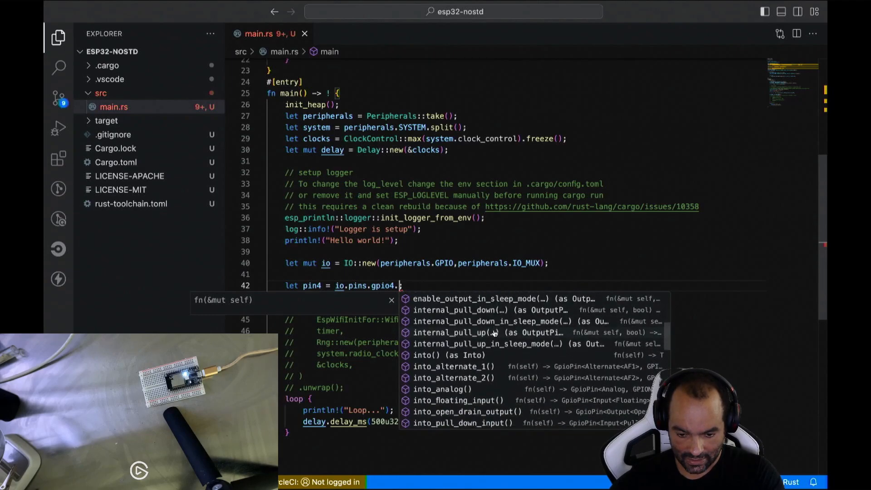
pyautogui.scroll(-3)
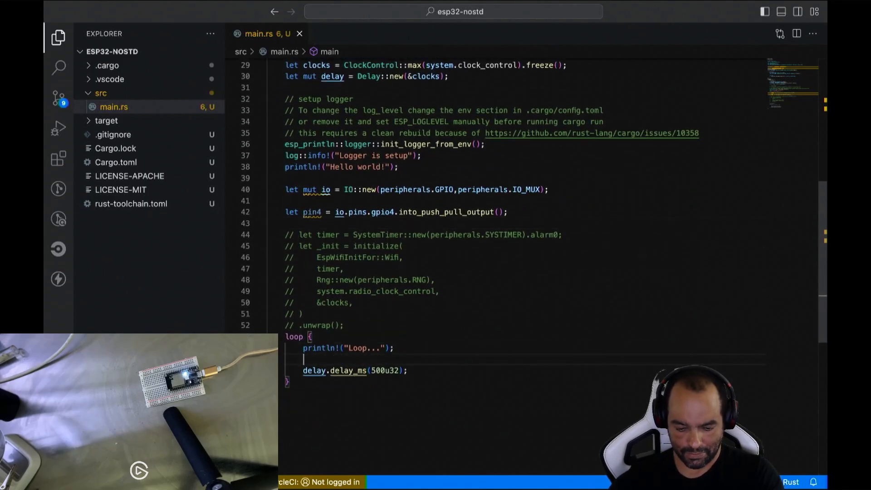
# - Add pin4.toggle().unwrap() in the loop, marking pin4 mut and io immutable
pyautogui.write('pin4.toggle();')
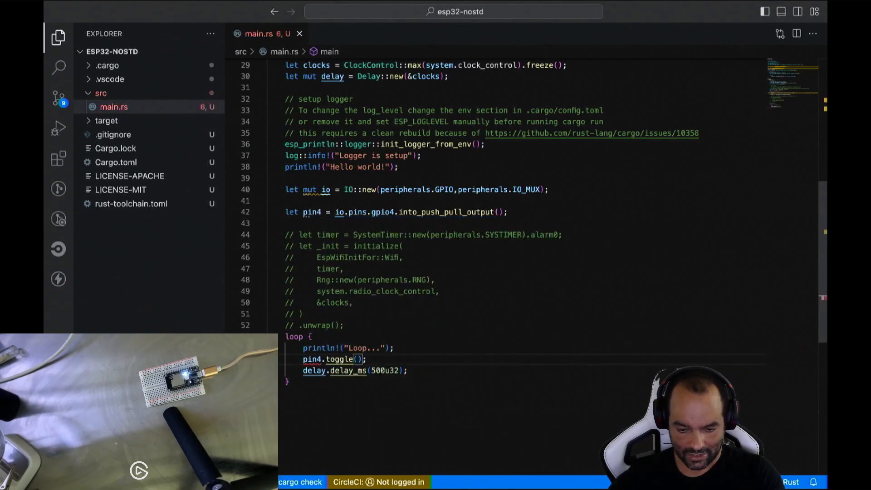
pyautogui.moveTo(312, 358)
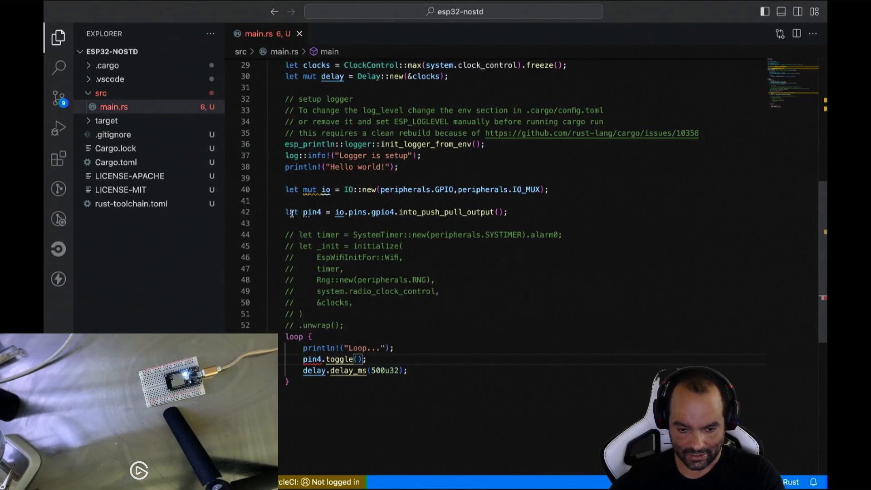
pyautogui.write('mu')
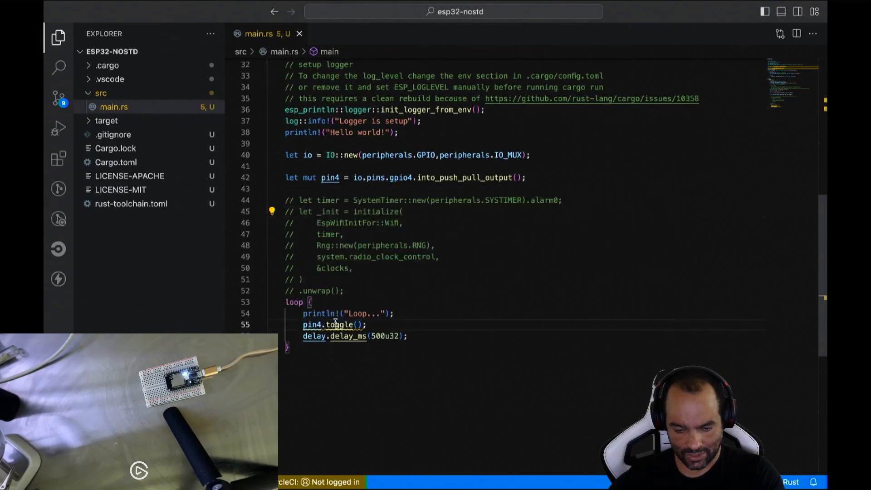
pyautogui.write('.unwrap()')
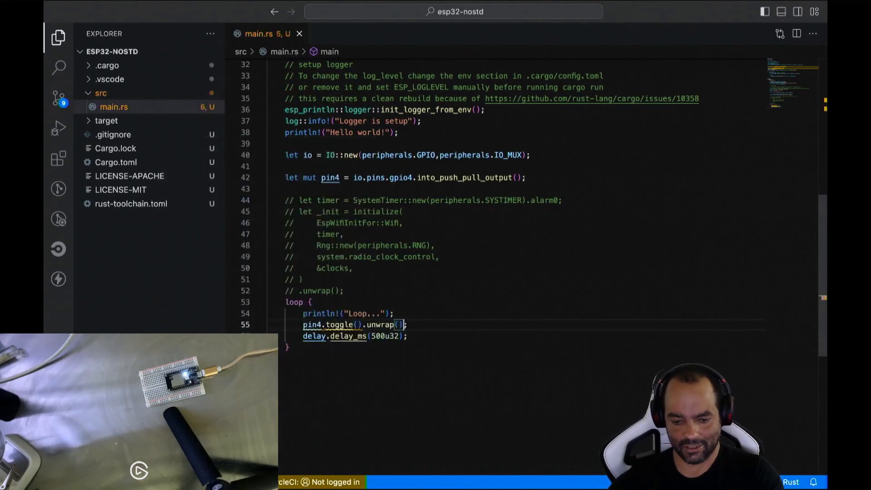